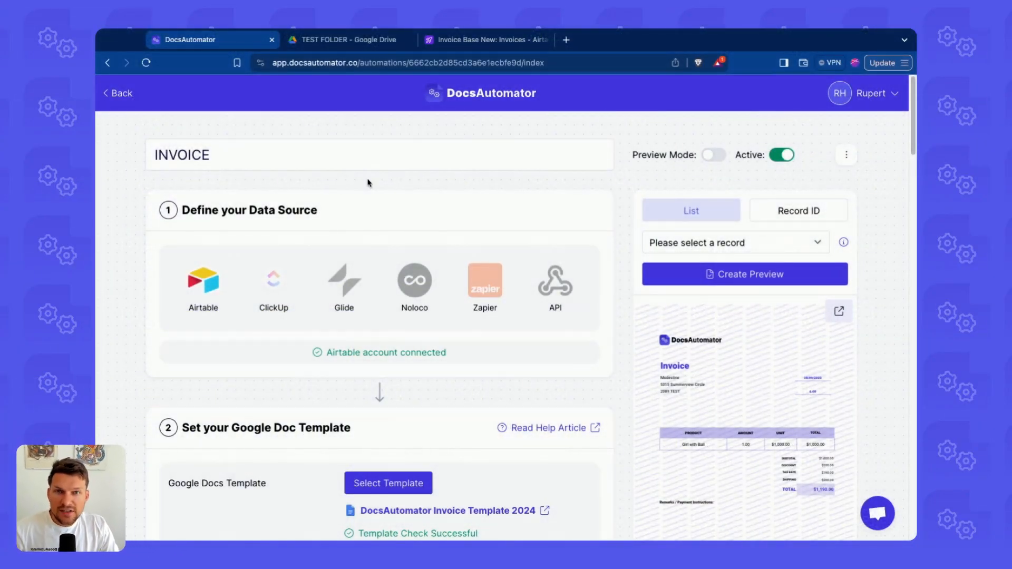
pyautogui.moveTo(278, 181)
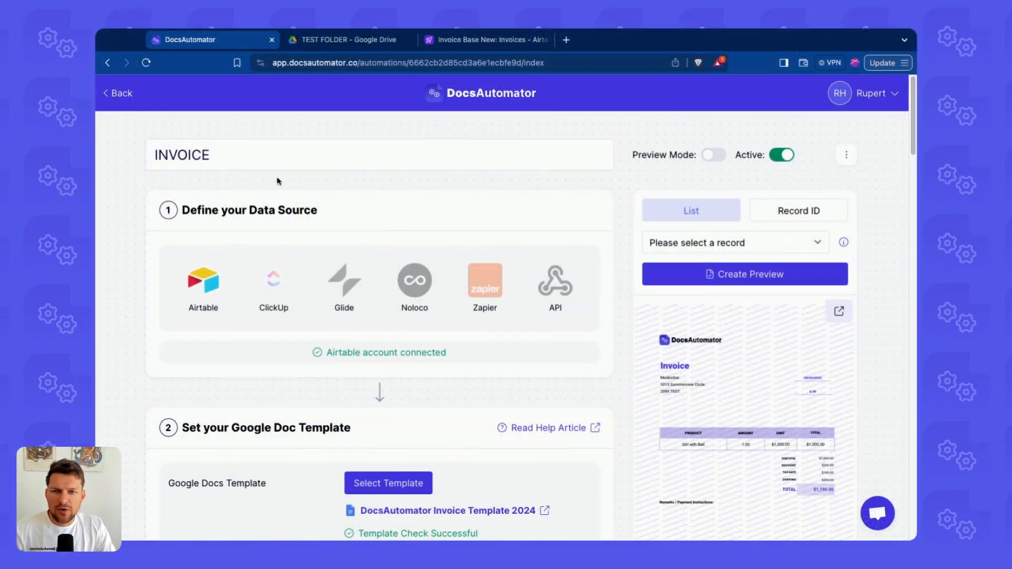
# Switch on 'Save PDF in Google Drive?' under Actions After Document Generation for the INVOICE automation
pyautogui.scroll(-3)
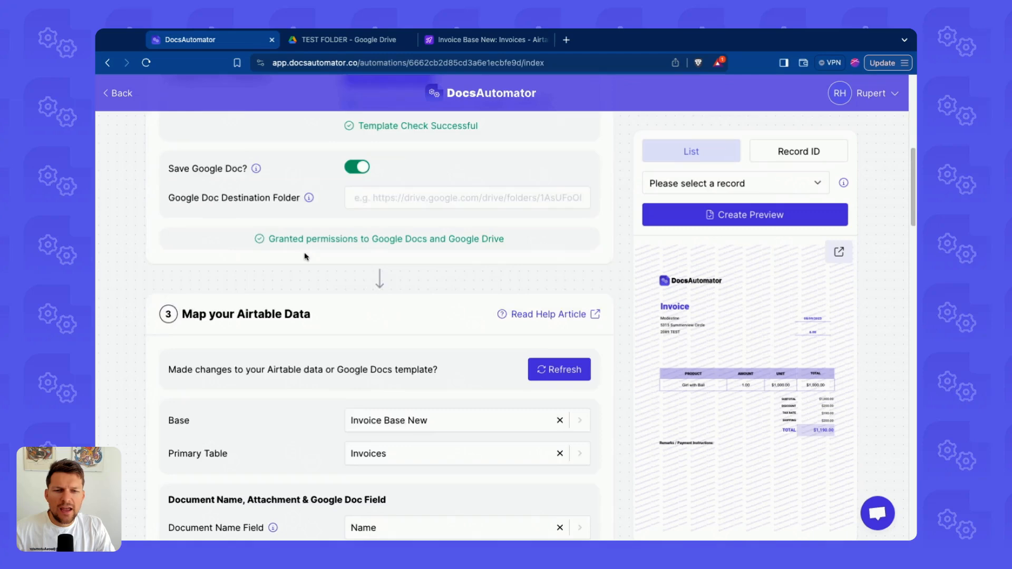
pyautogui.scroll(-3)
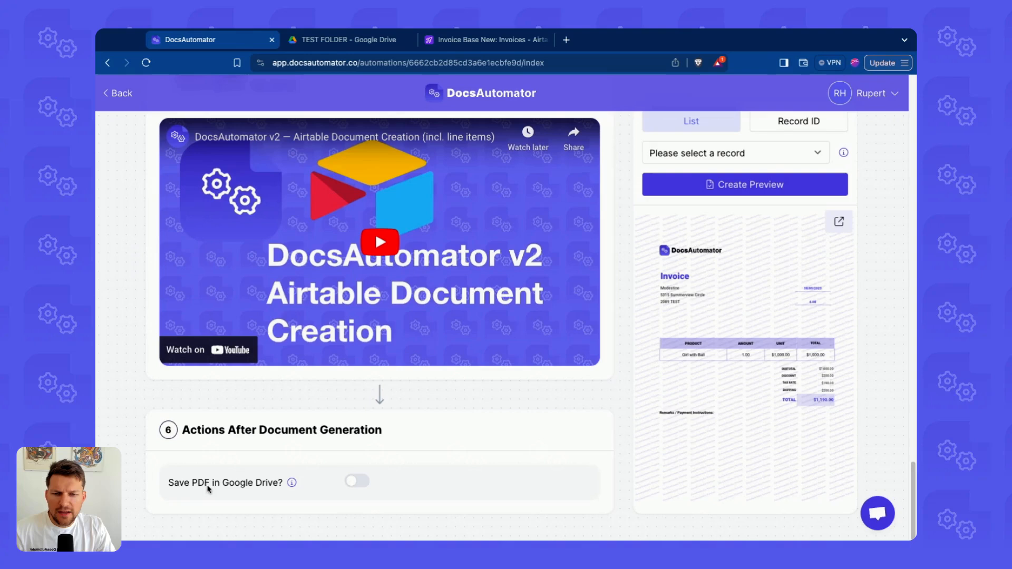
pyautogui.click(356, 481)
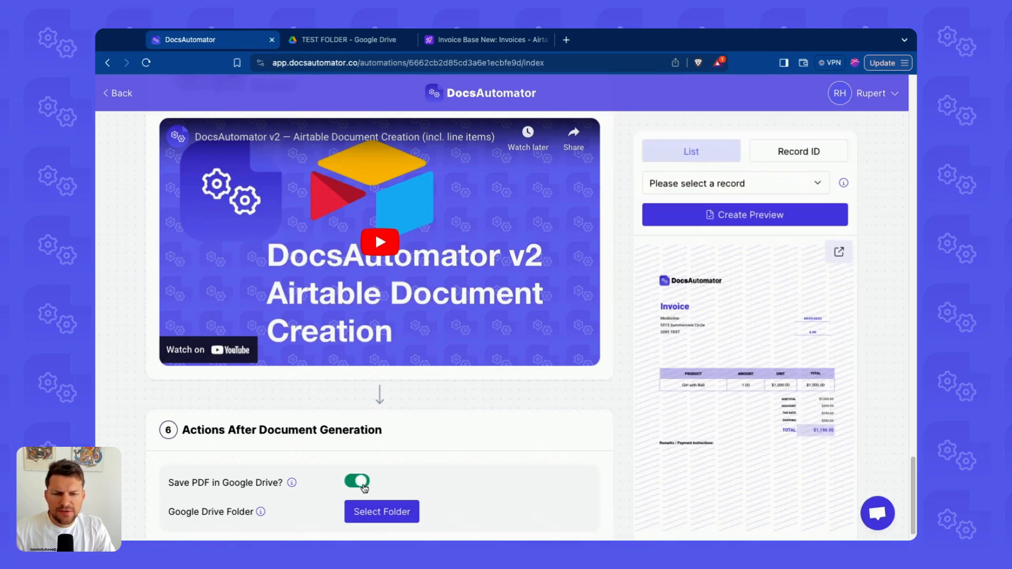
pyautogui.scroll(-3)
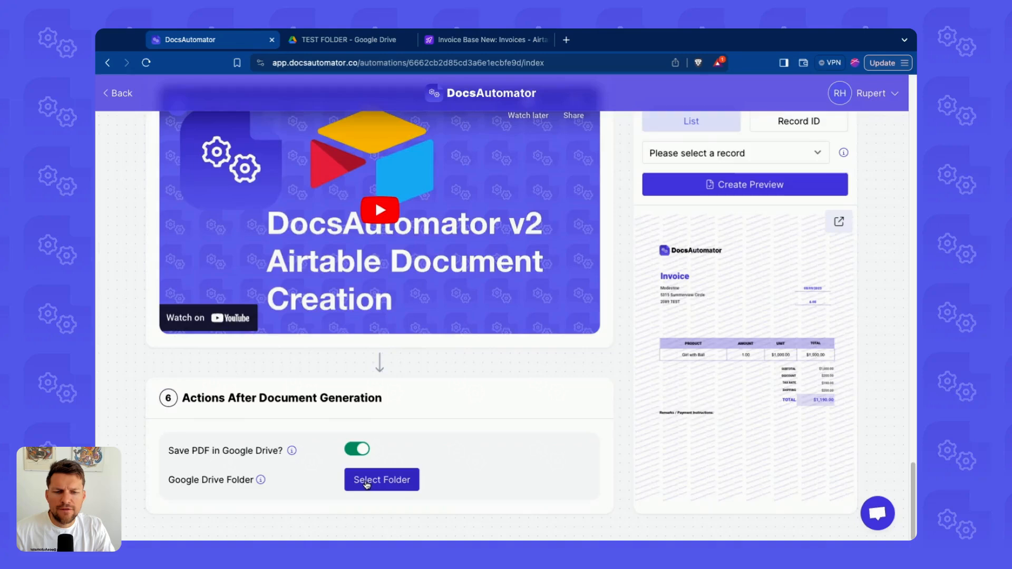
# Choose TEST FOLDER as the Google Drive destination for the generated PDFs
pyautogui.click(382, 479)
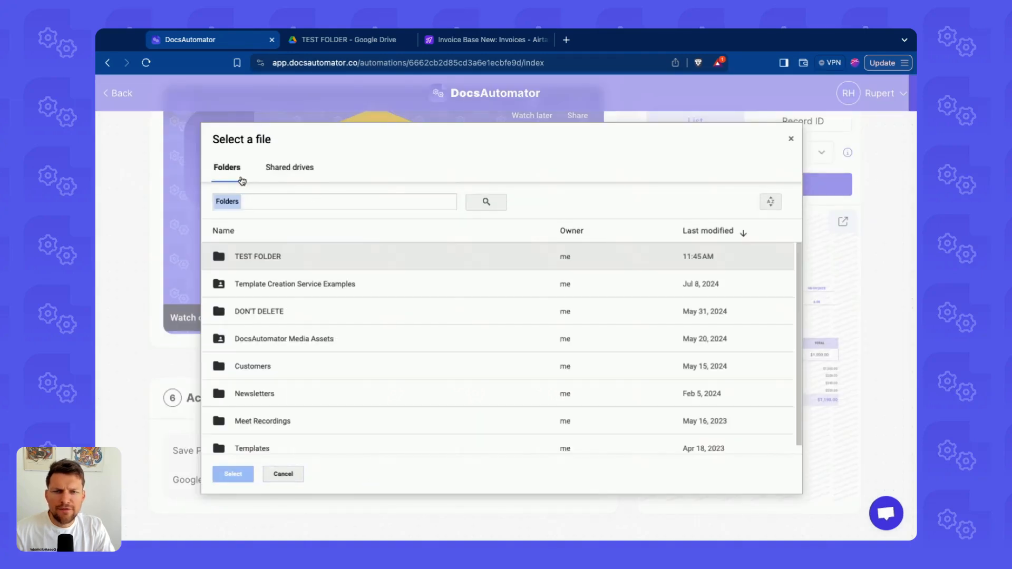
pyautogui.moveTo(263, 178)
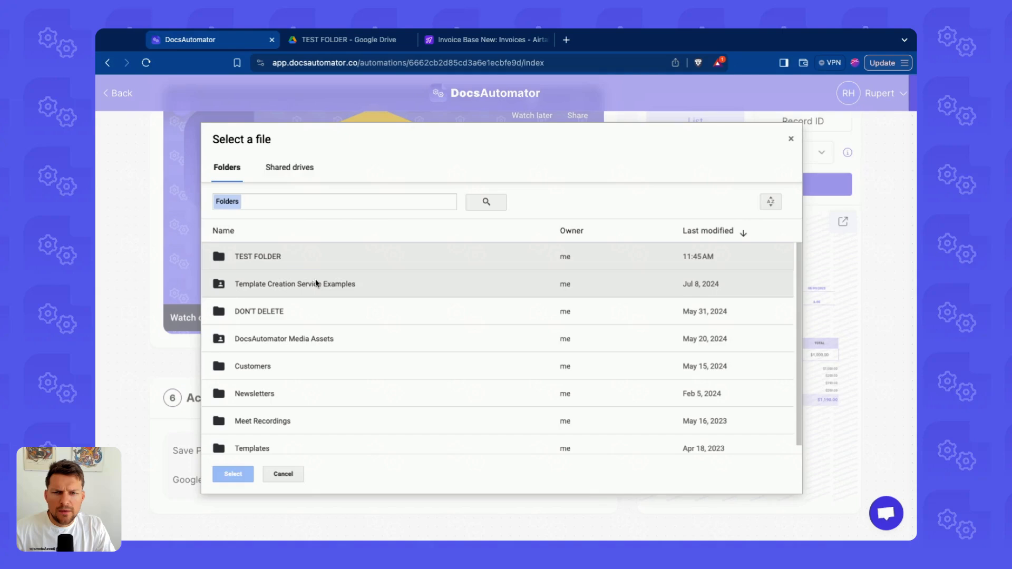
pyautogui.click(258, 257)
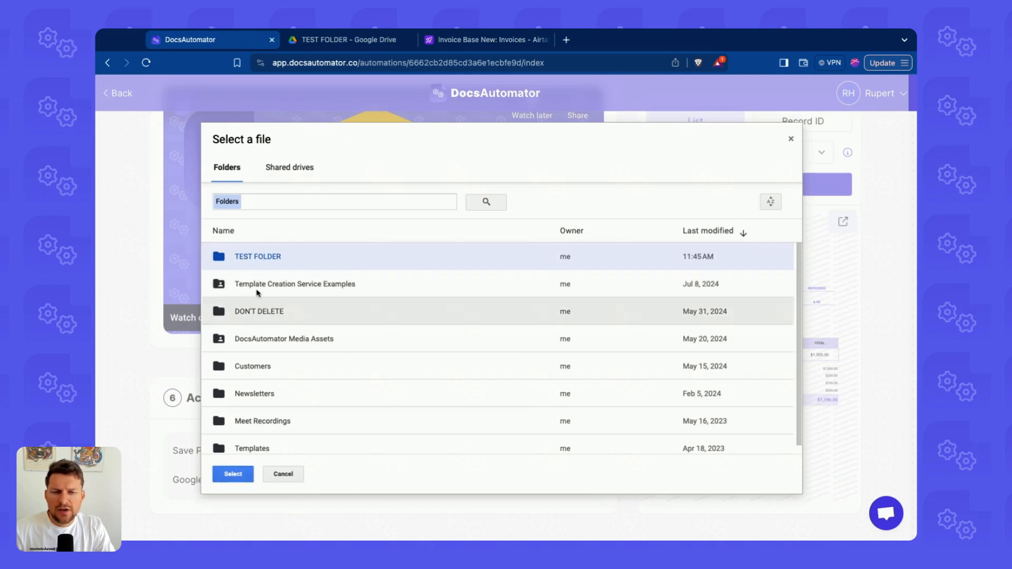
pyautogui.click(233, 474)
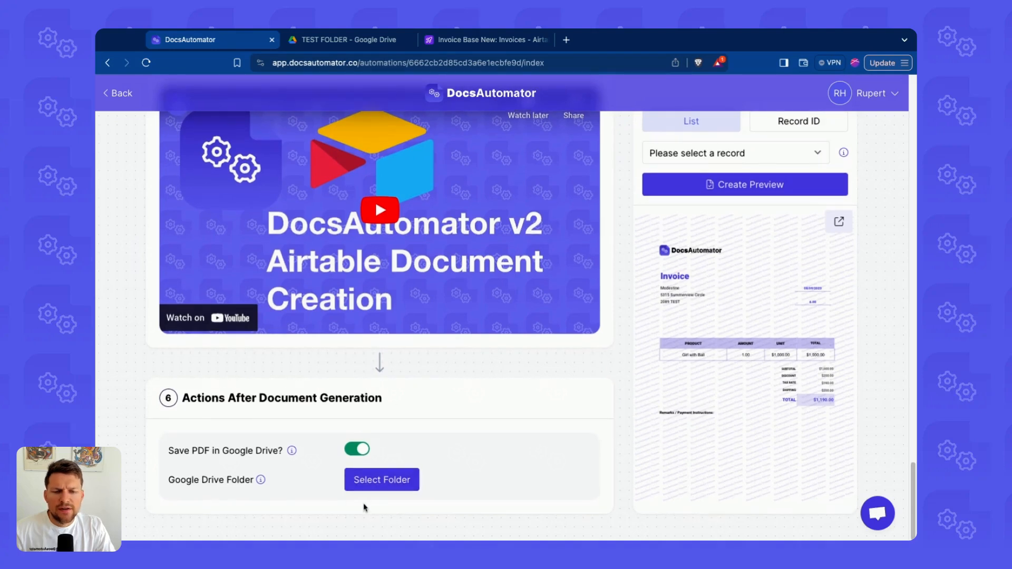
# Check TEST FOLDER in Google Drive is still empty, then return to the automation
pyautogui.click(382, 480)
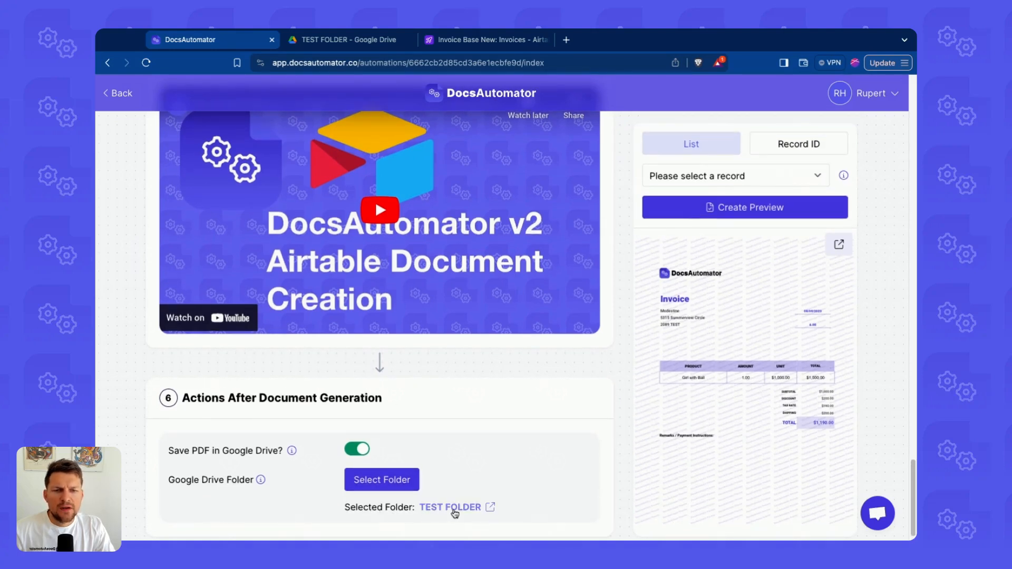
pyautogui.click(449, 507)
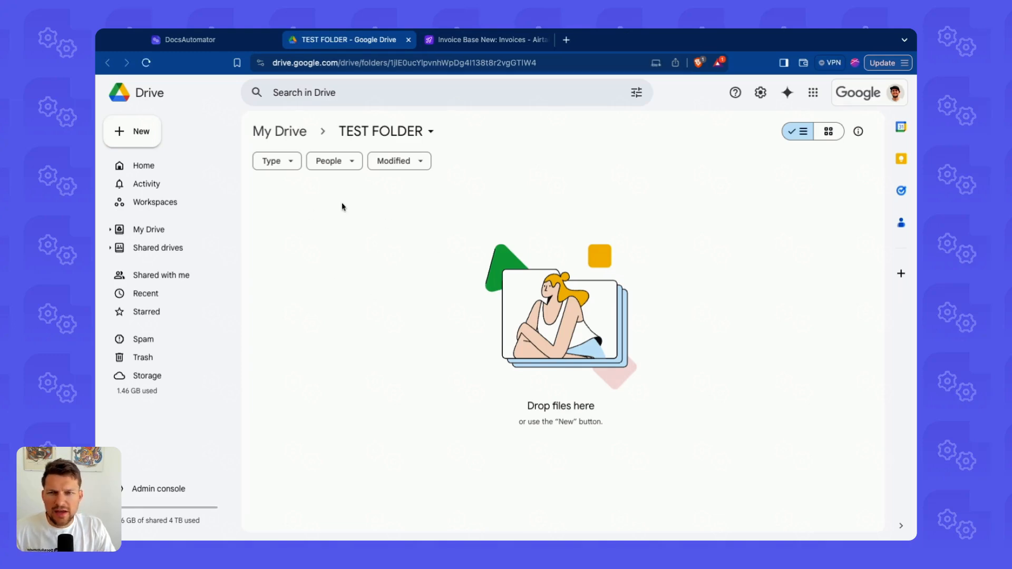
pyautogui.moveTo(354, 256)
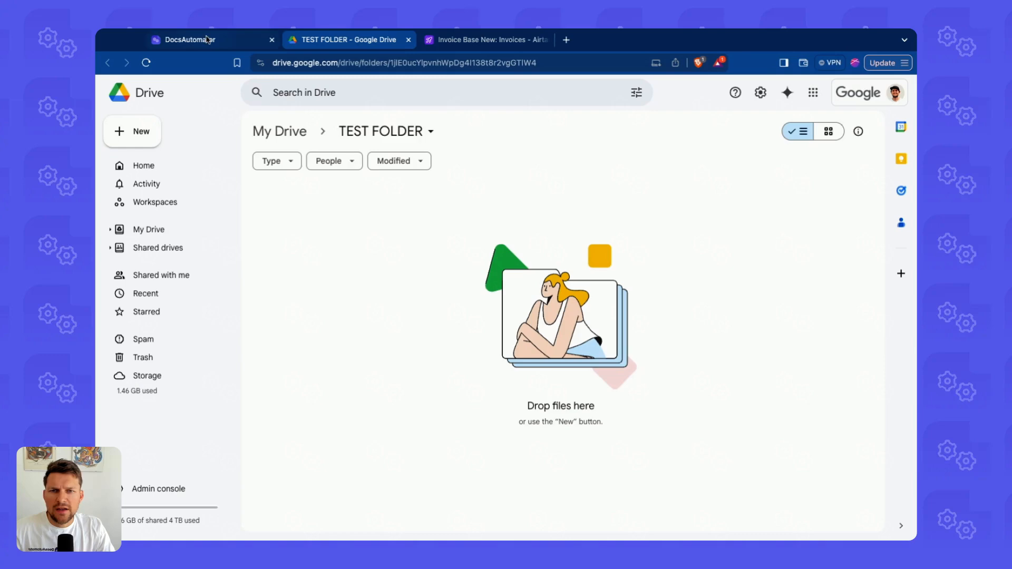
pyautogui.click(187, 40)
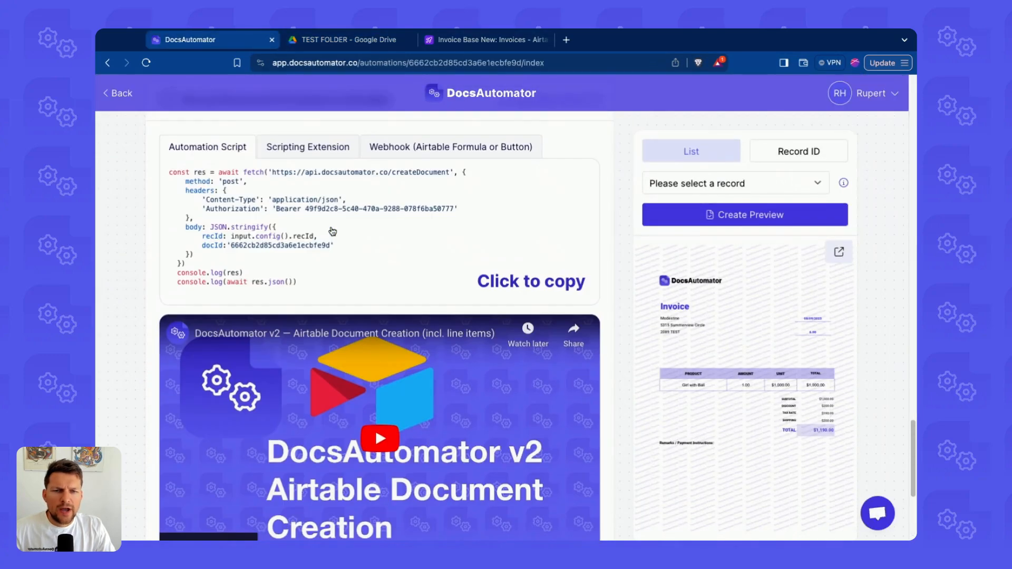
# Switch to the Airtable Invoice Base New base and bring up its automations
pyautogui.scroll(-3)
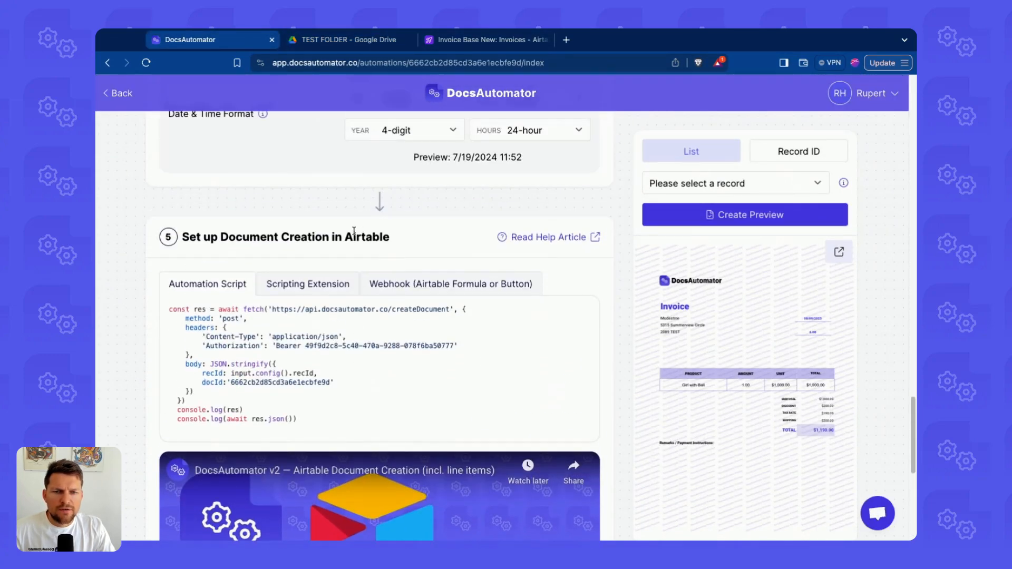
pyautogui.click(484, 39)
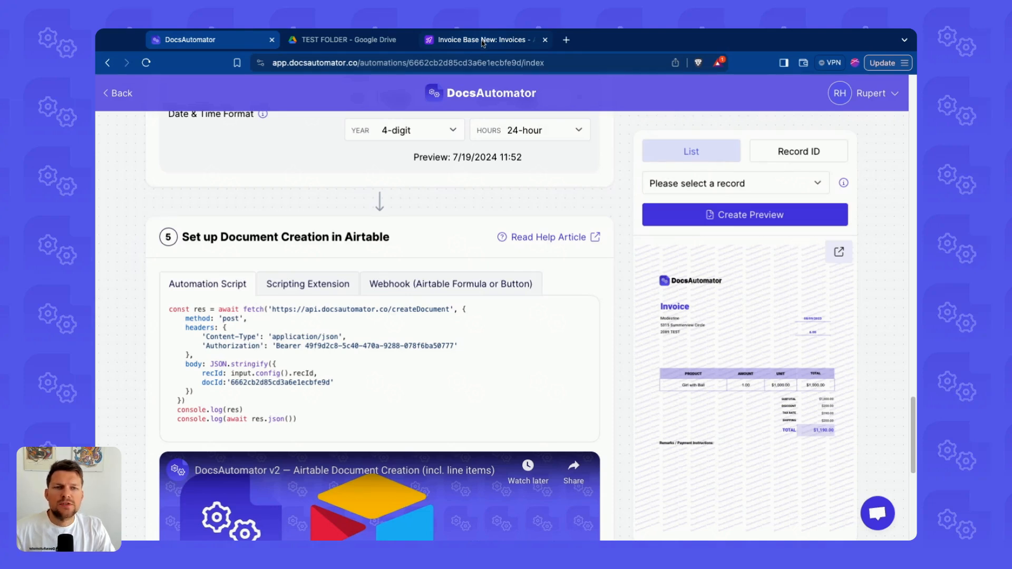
pyautogui.scroll(-3)
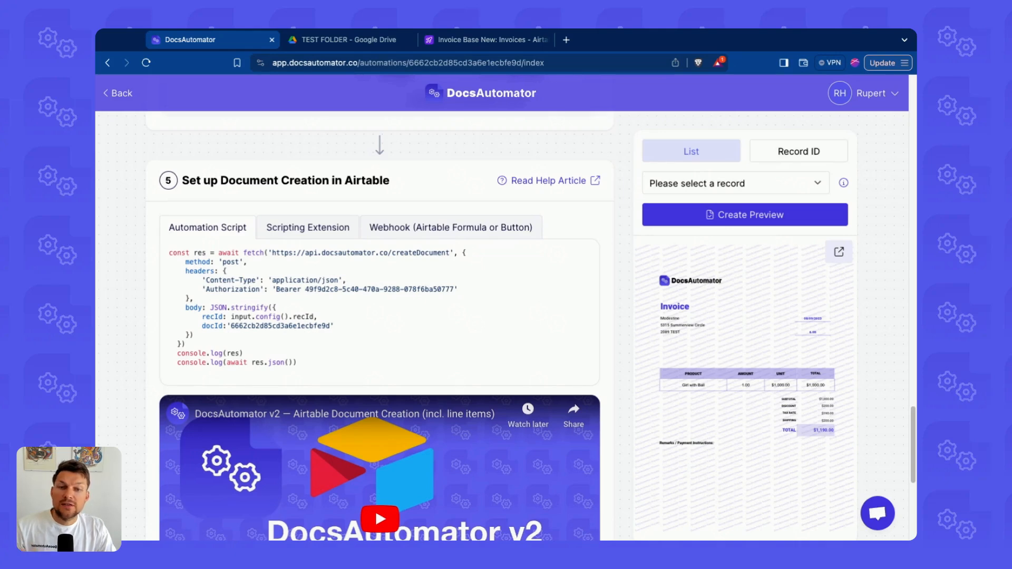
pyautogui.scroll(-3)
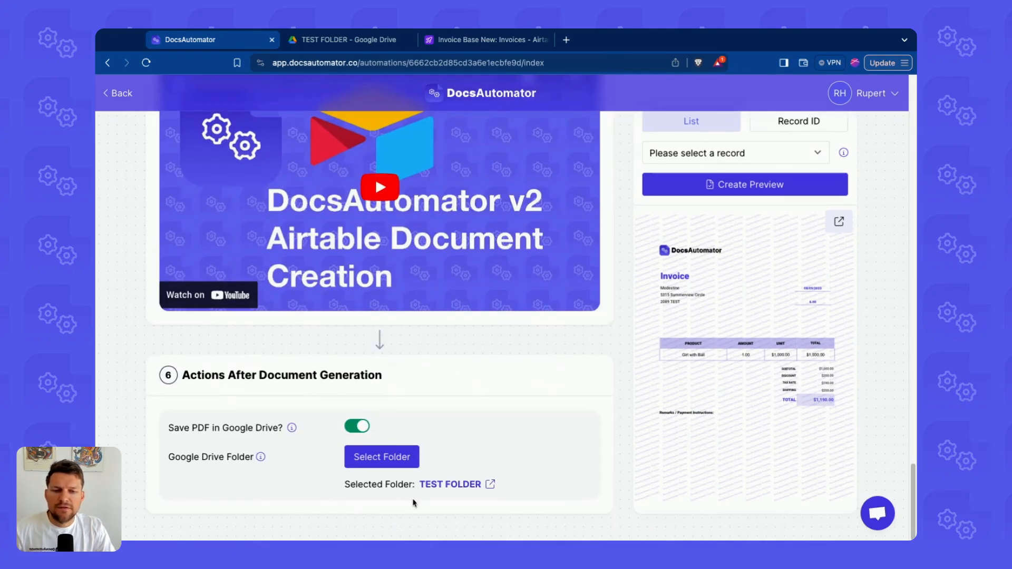
pyautogui.moveTo(459, 160)
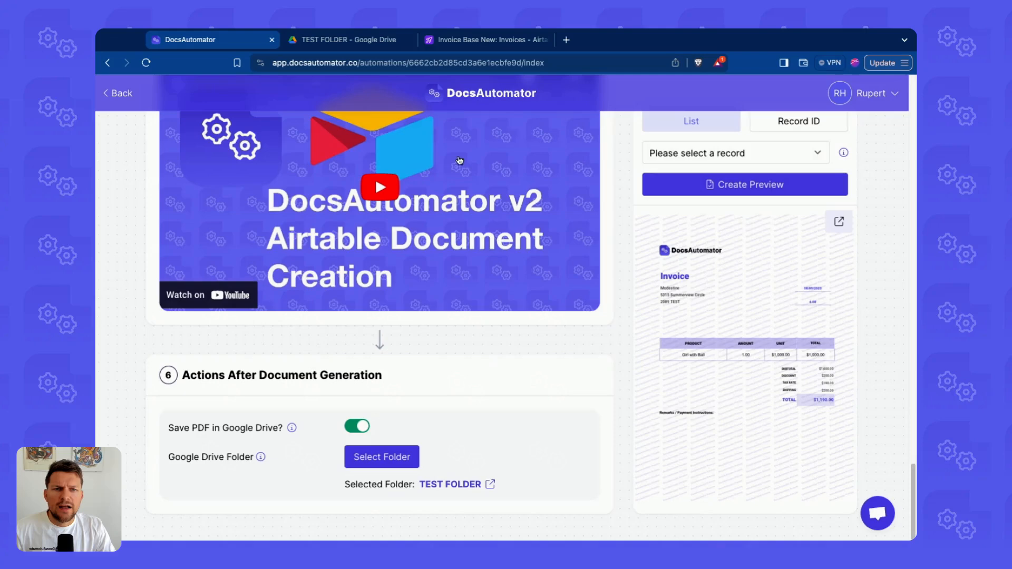
pyautogui.click(484, 39)
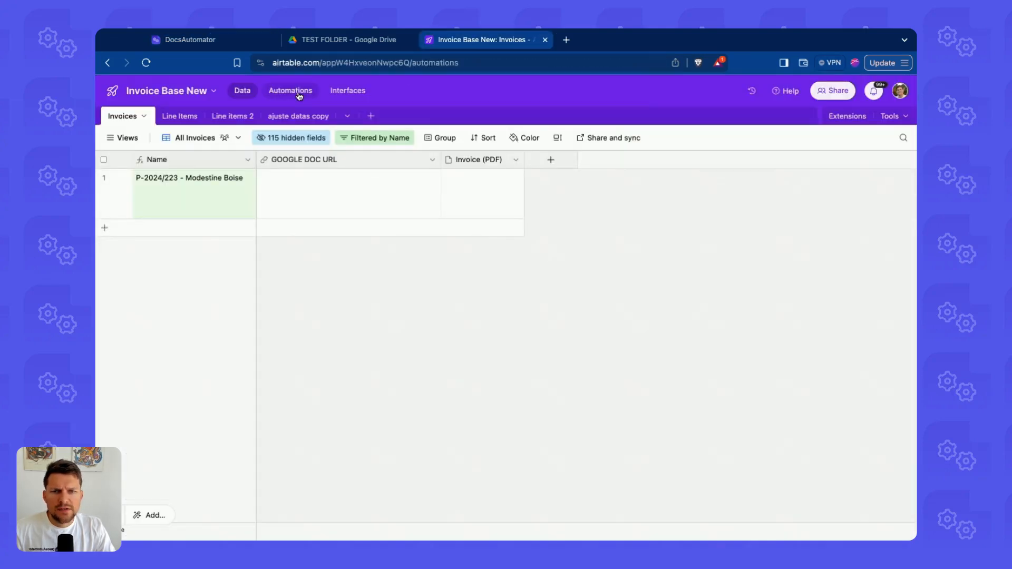
pyautogui.click(290, 90)
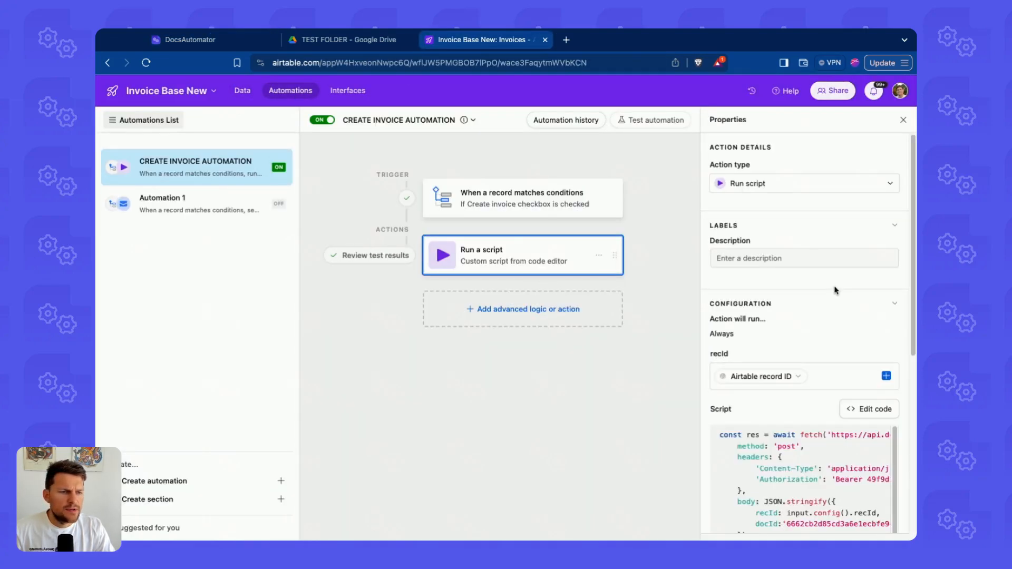
# Test-run the Run a script step of CREATE INVOICE AUTOMATION and return to the Invoices table
pyautogui.click(873, 461)
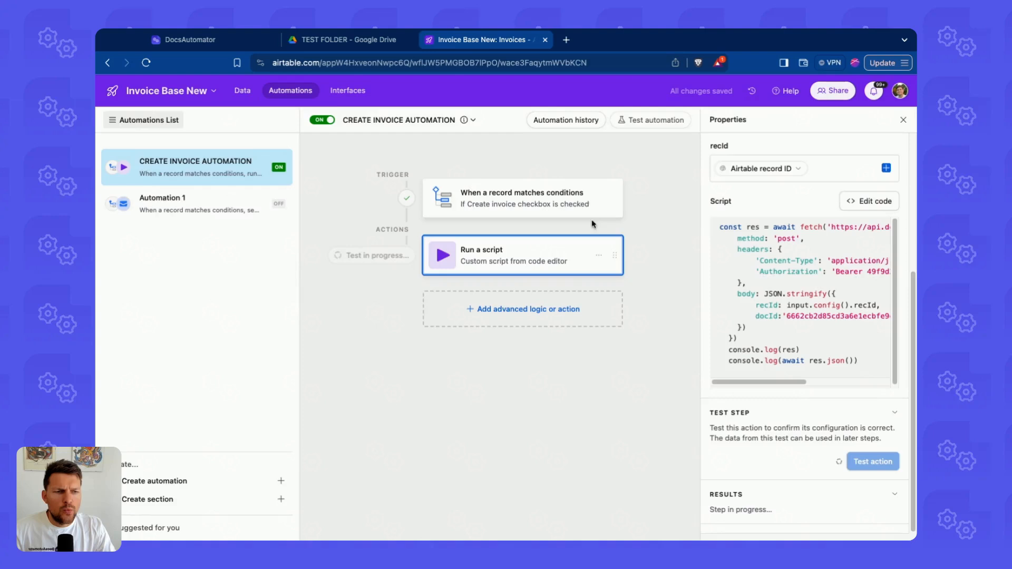
pyautogui.click(242, 91)
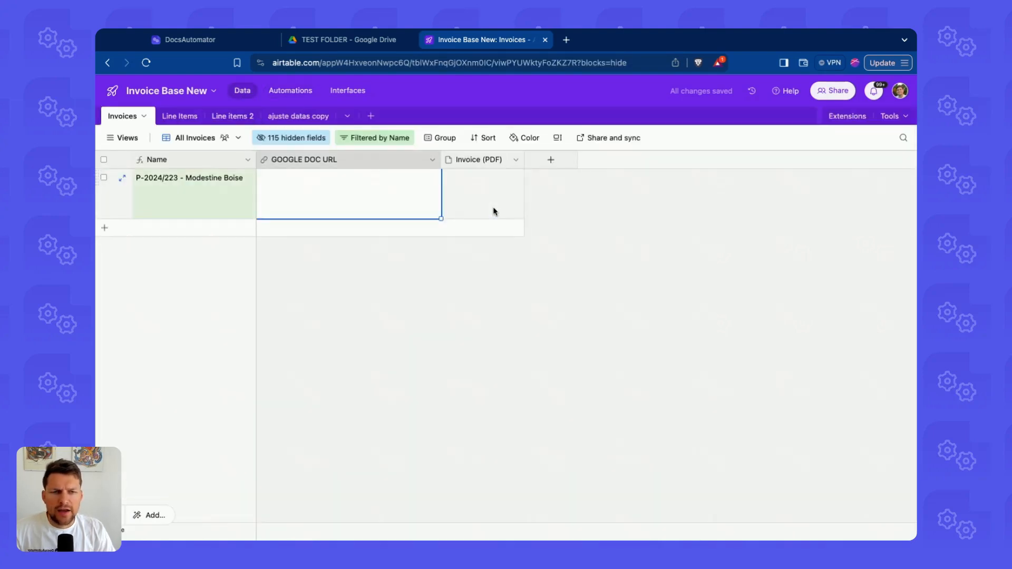
# Verify the record's GOOGLE DOC URL and Invoice (PDF) fields, then go to TEST FOLDER in Drive
pyautogui.click(483, 193)
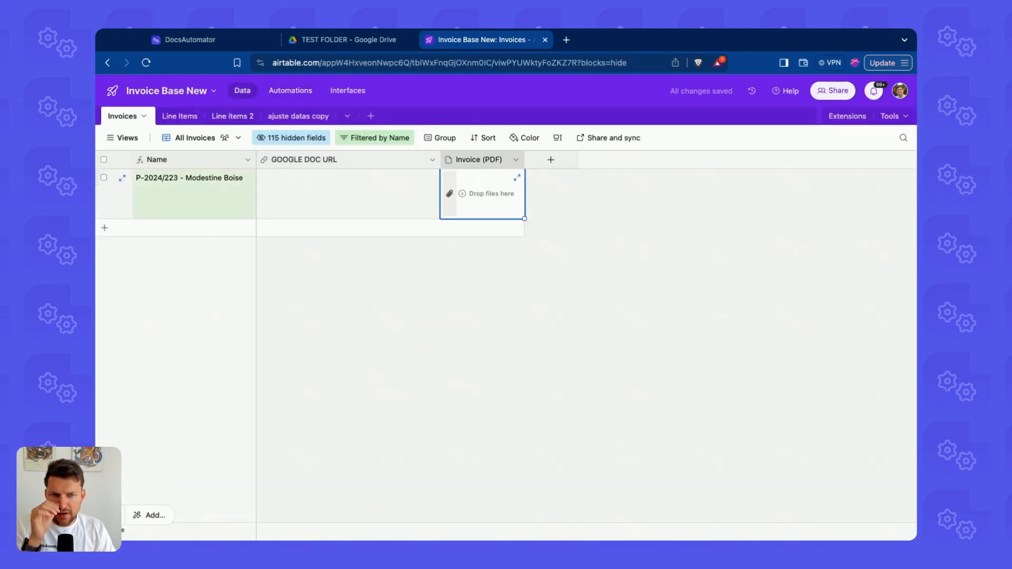
pyautogui.click(349, 40)
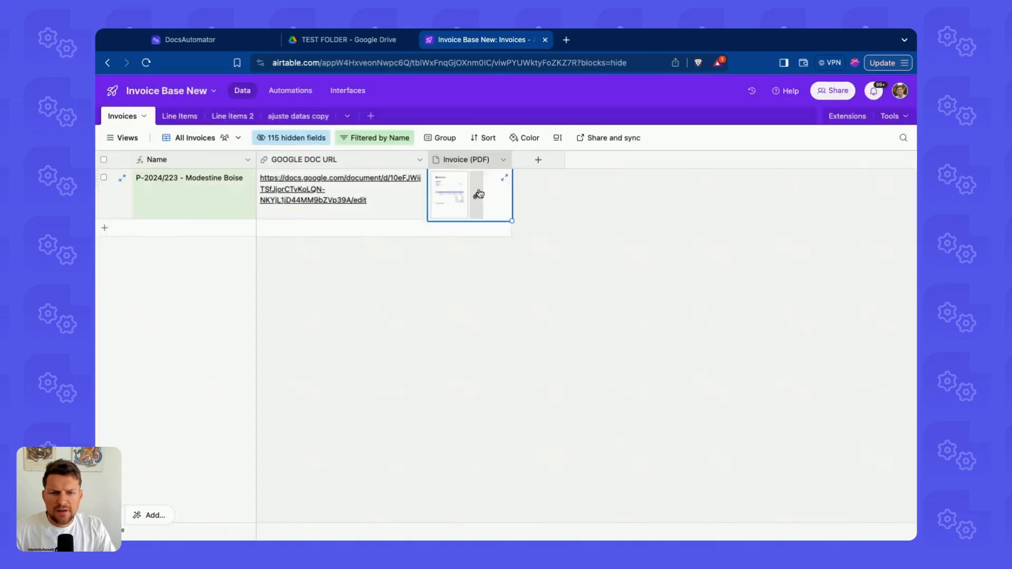
pyautogui.click(348, 39)
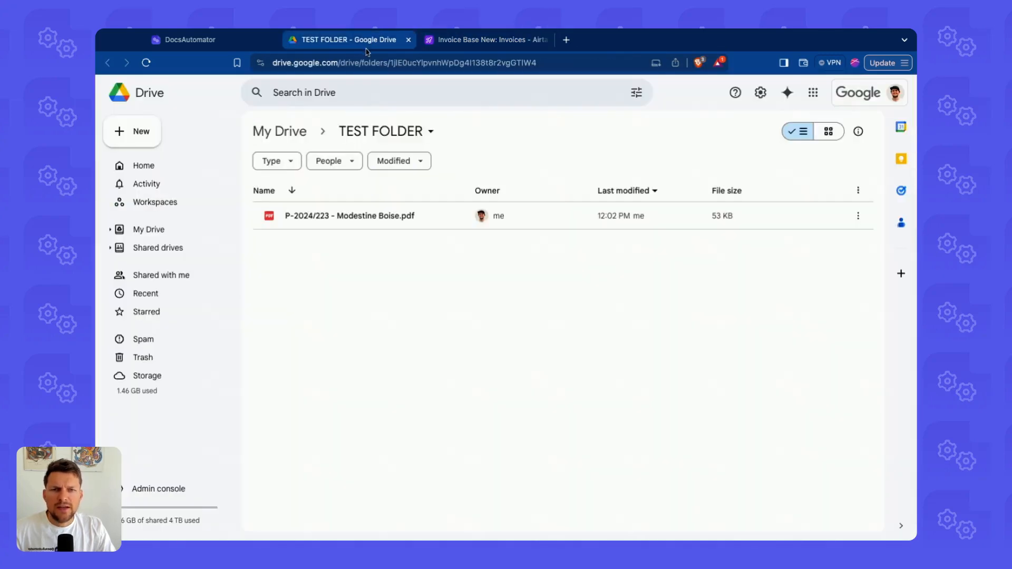
pyautogui.click(349, 215)
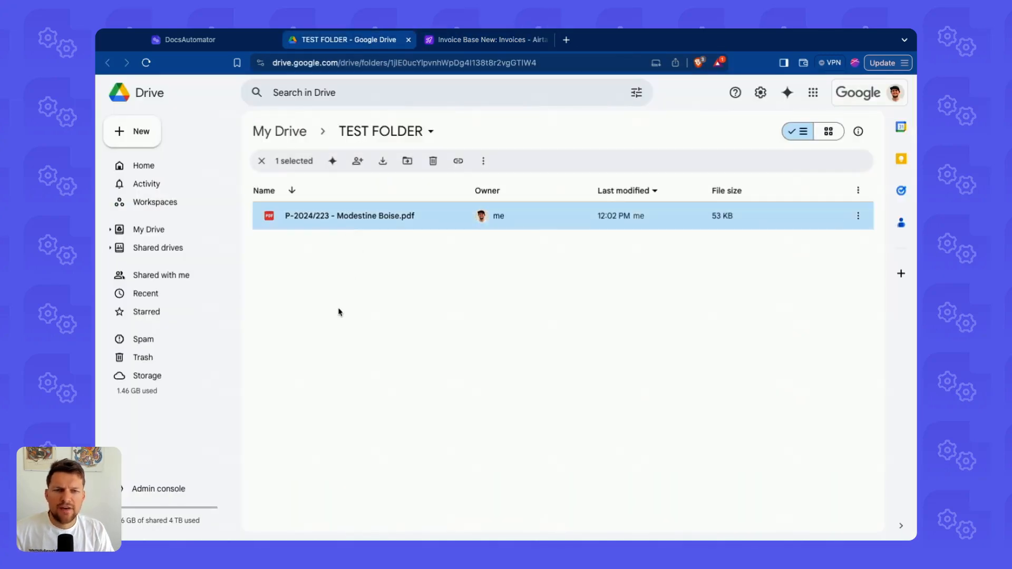
pyautogui.moveTo(333, 252)
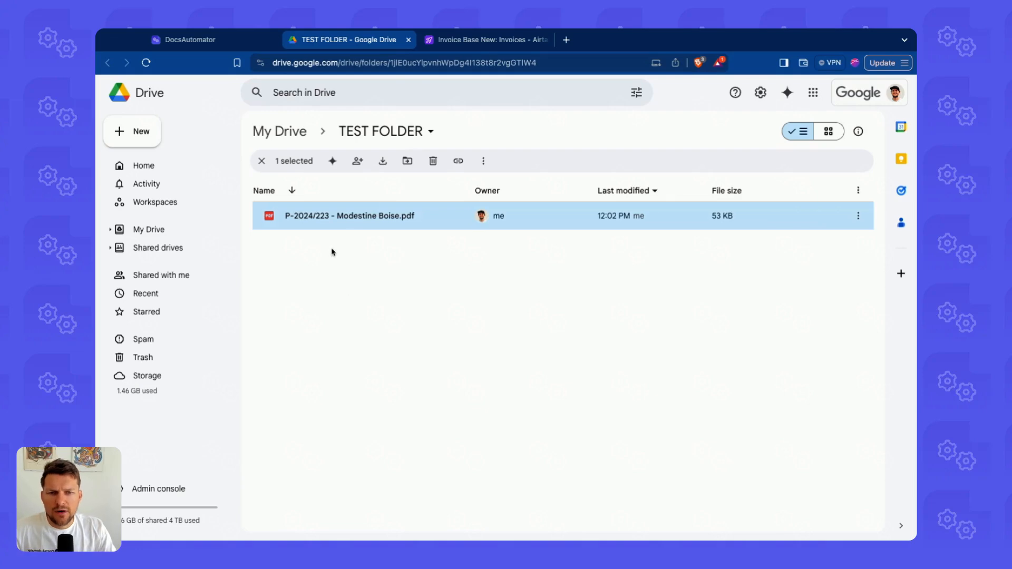
pyautogui.moveTo(304, 229)
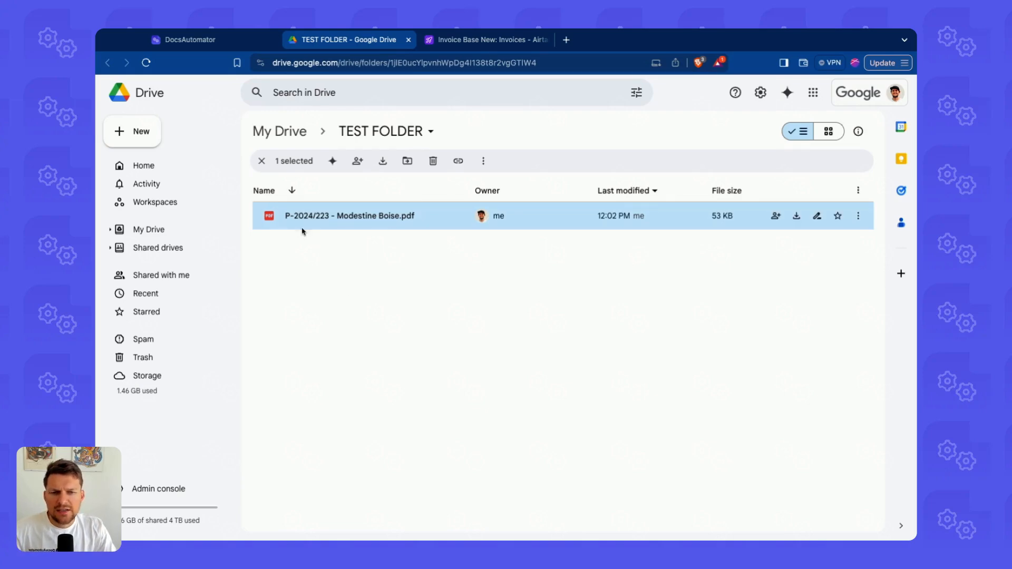
pyautogui.click(187, 40)
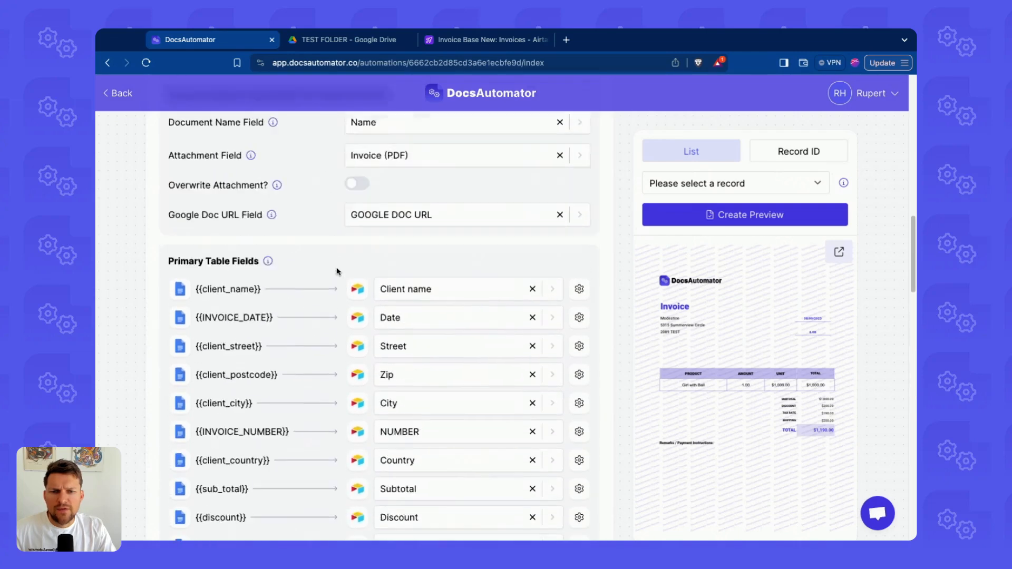
pyautogui.scroll(-3)
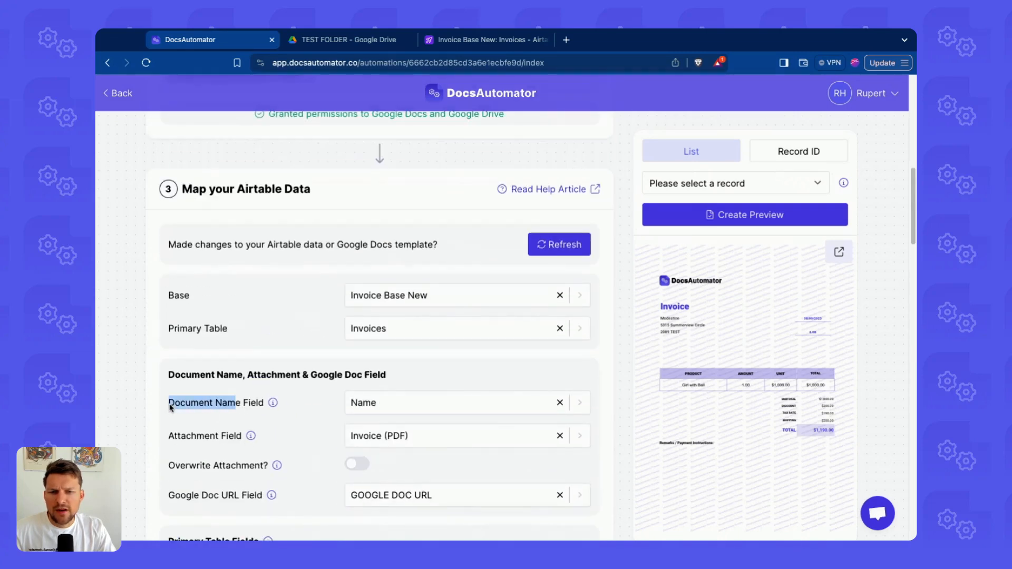
pyautogui.scroll(-3)
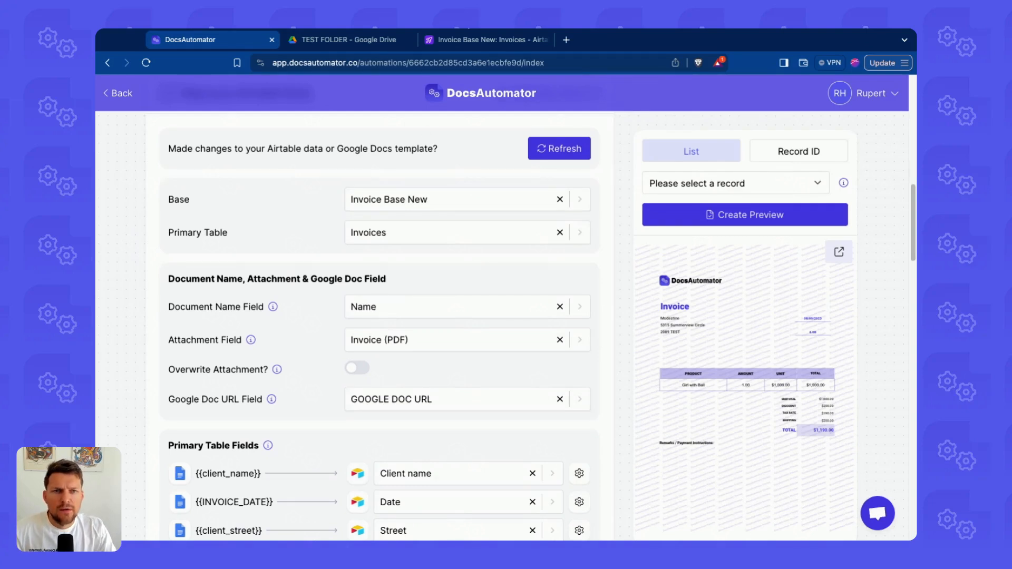
pyautogui.click(483, 39)
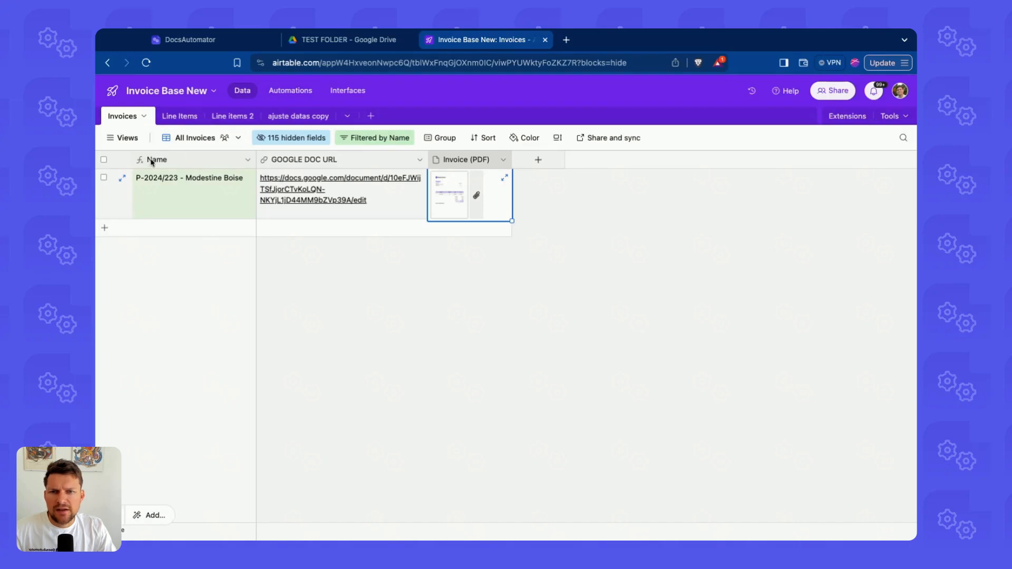
pyautogui.click(183, 40)
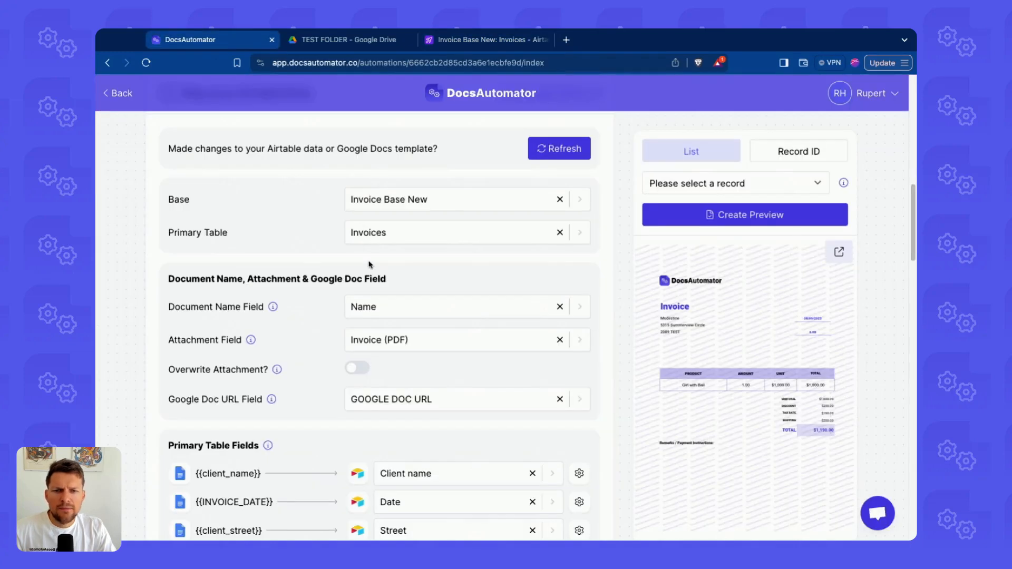
pyautogui.scroll(-3)
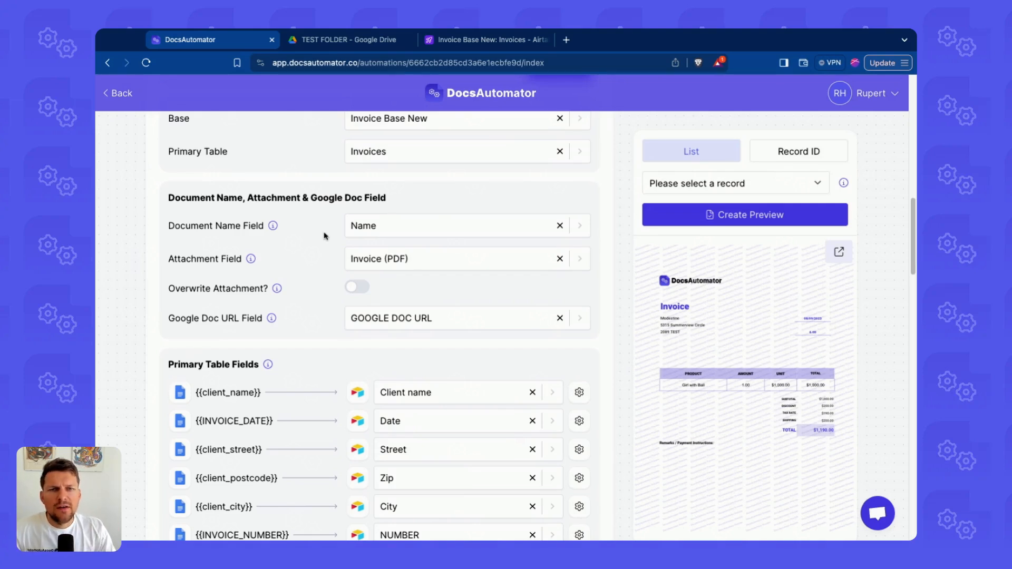
pyautogui.click(348, 40)
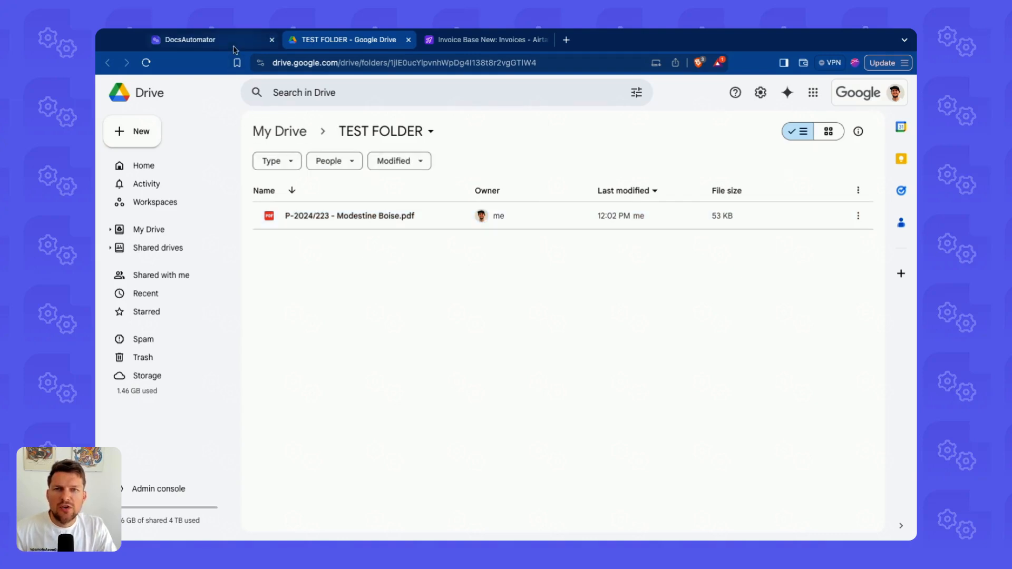
pyautogui.click(187, 40)
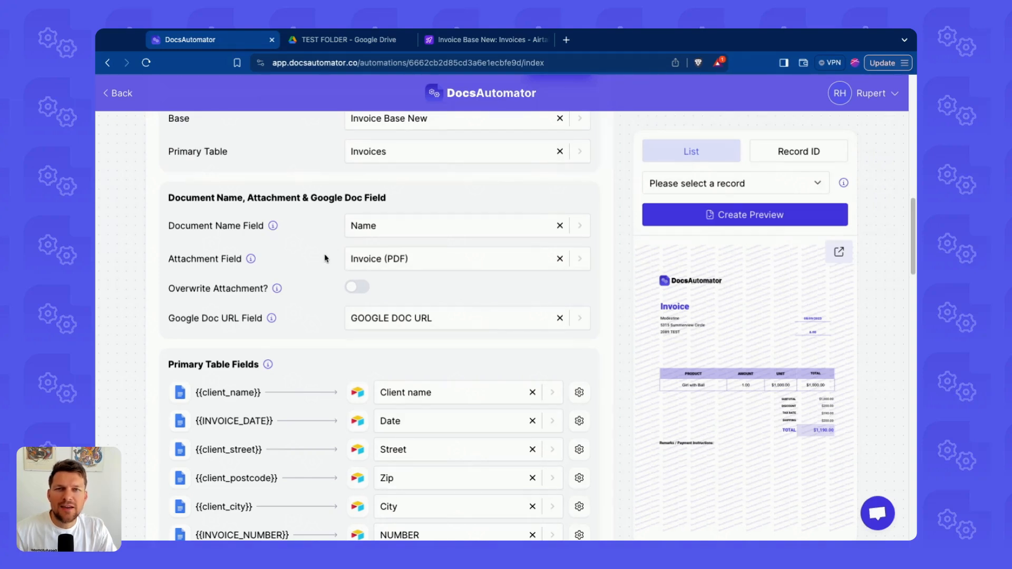
pyautogui.moveTo(325, 258)
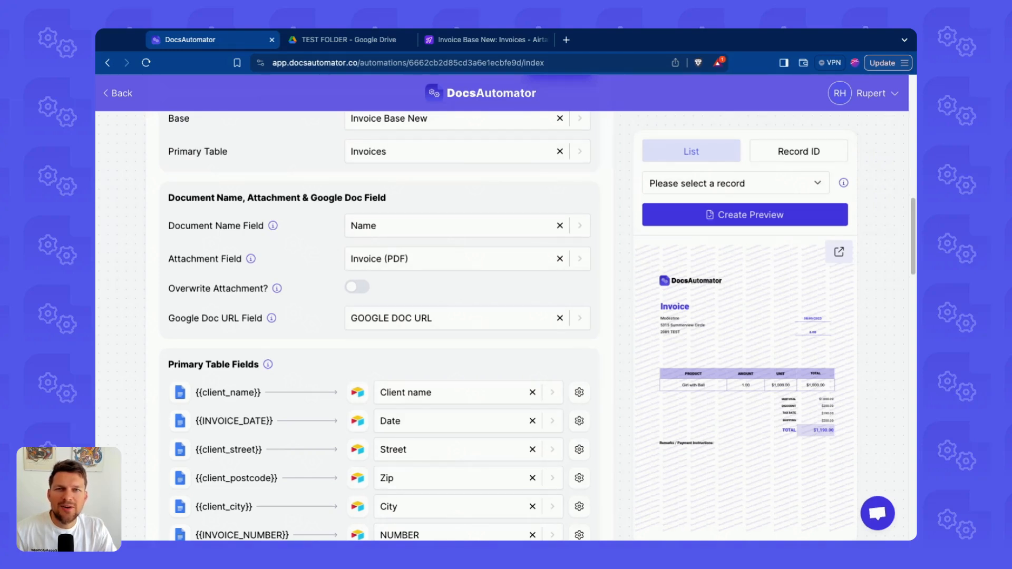